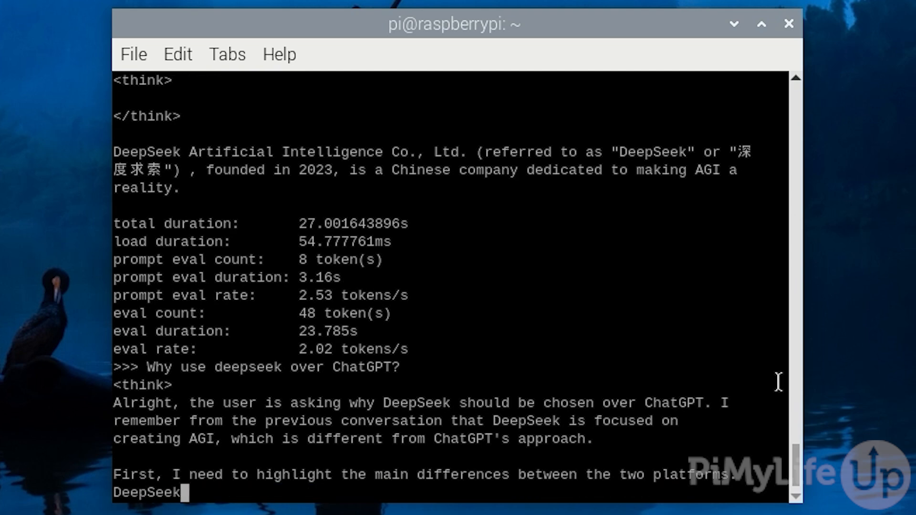
Follow DeepSeek's streamed reasoning on AGI, data concerns and ethical AI versus ChatGPT
type("emphasizes AGI development, which means their model is designed")
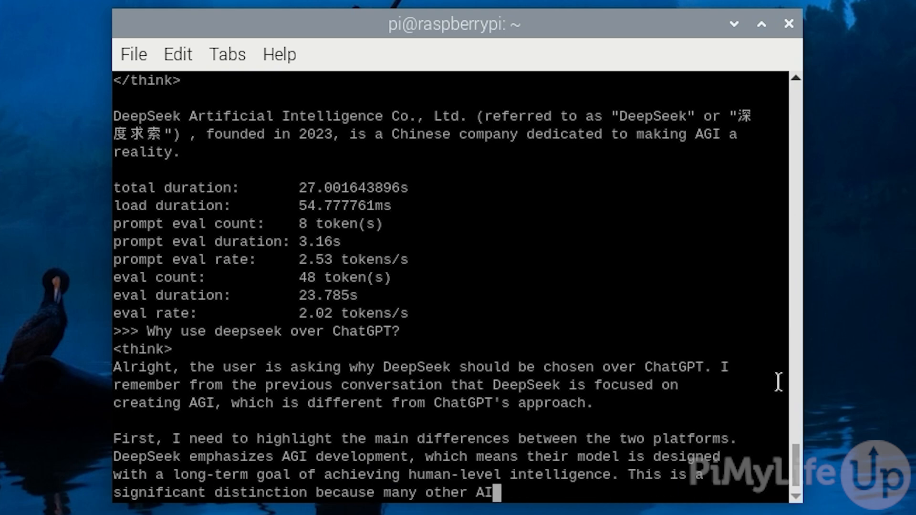
type("models, like ChatGPT, are")
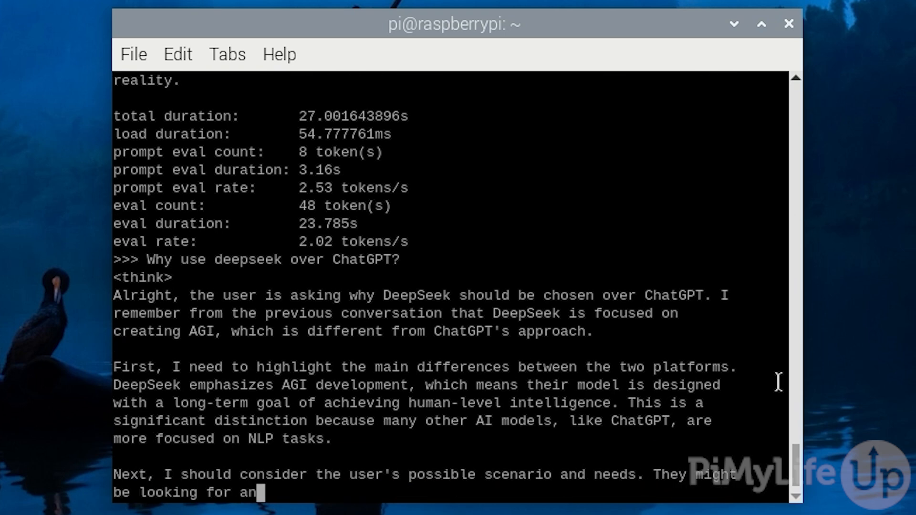
type("AI that can perform complex reasoning or has")
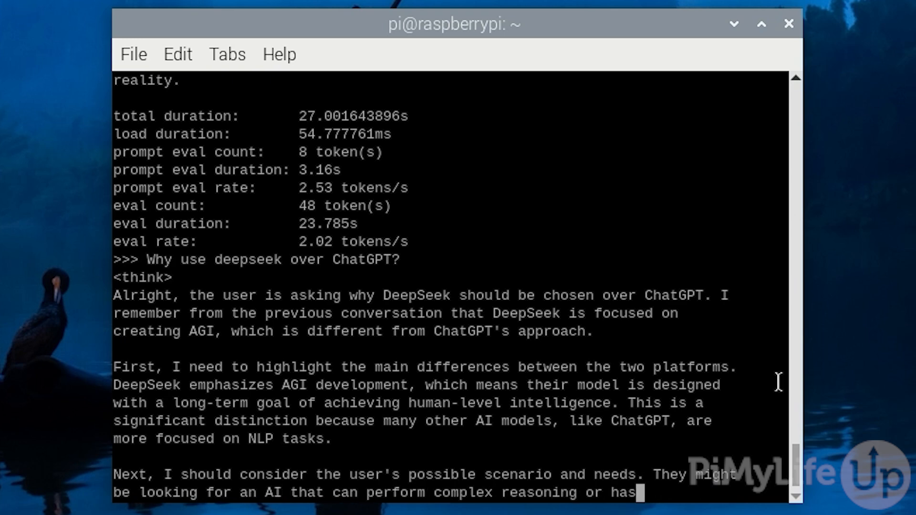
scroll("down", 3)
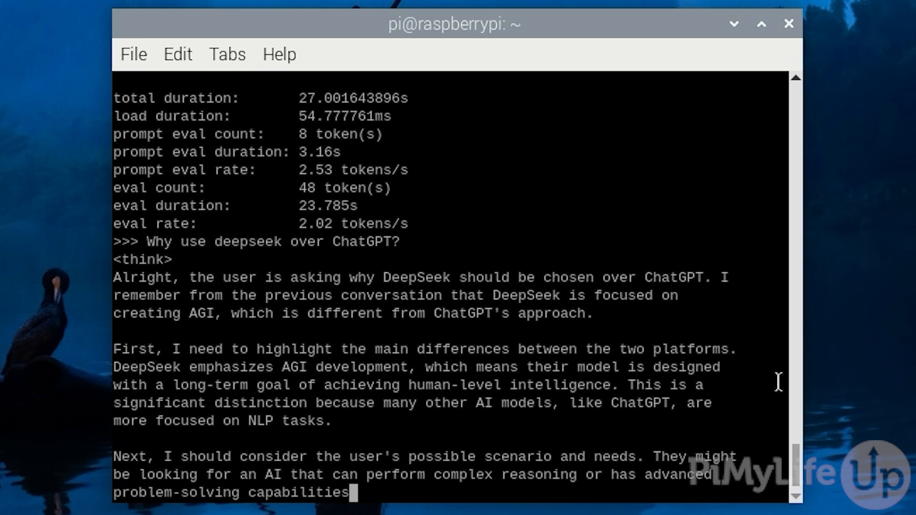
type("beyond typical chatbot functions. So,")
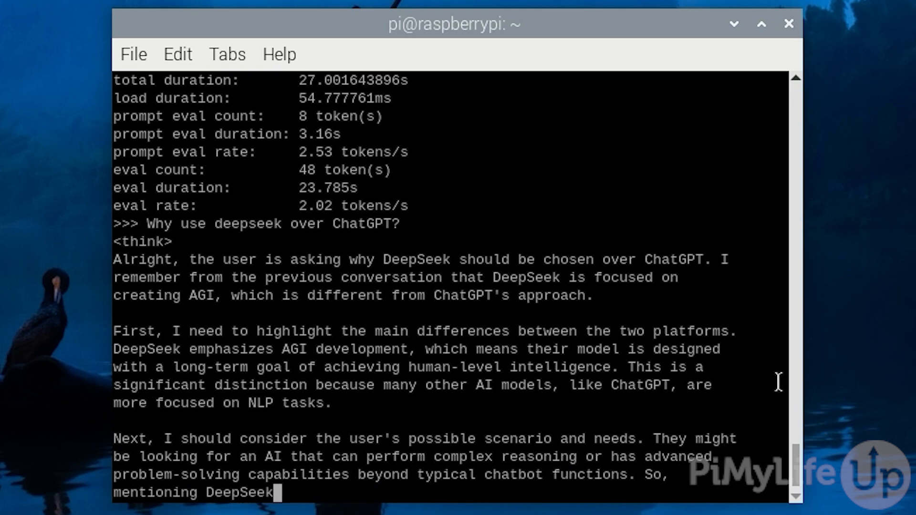
type("'s focus on semantic understanding, knowledge")
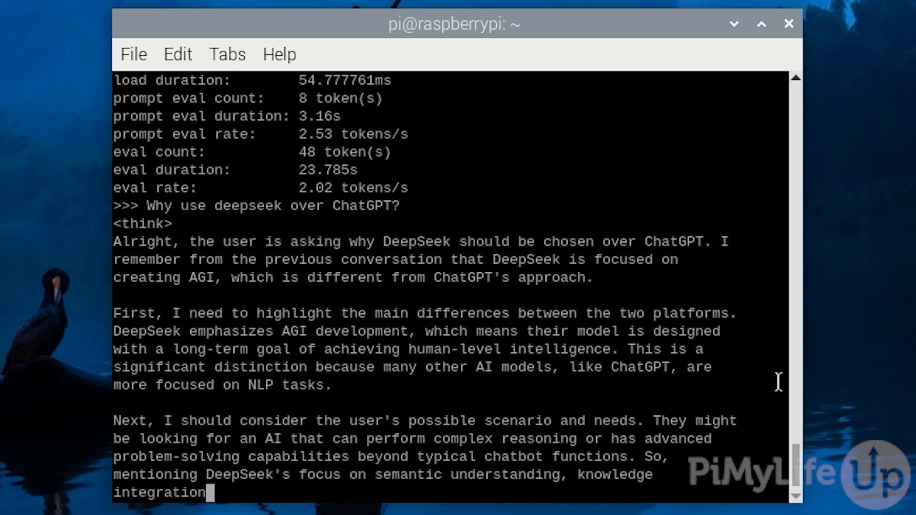
type(", and self-improvement would be relevant.")
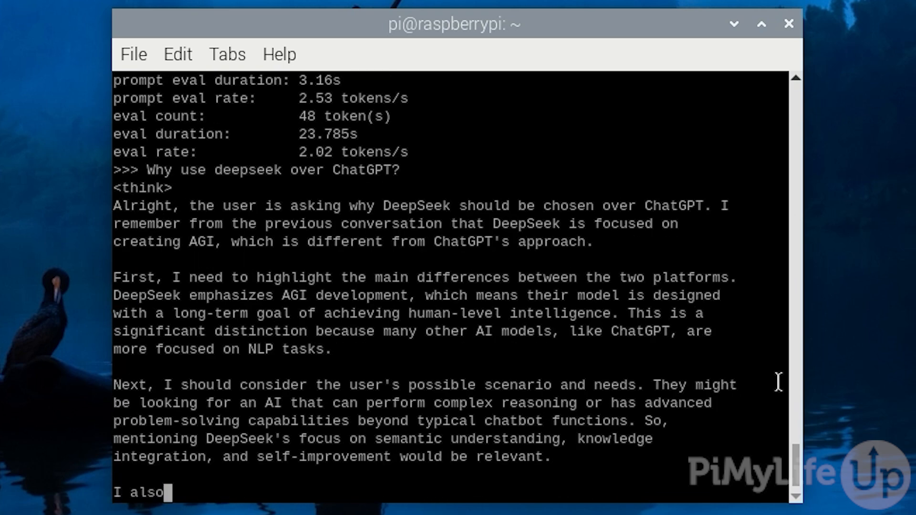
type("need to address")
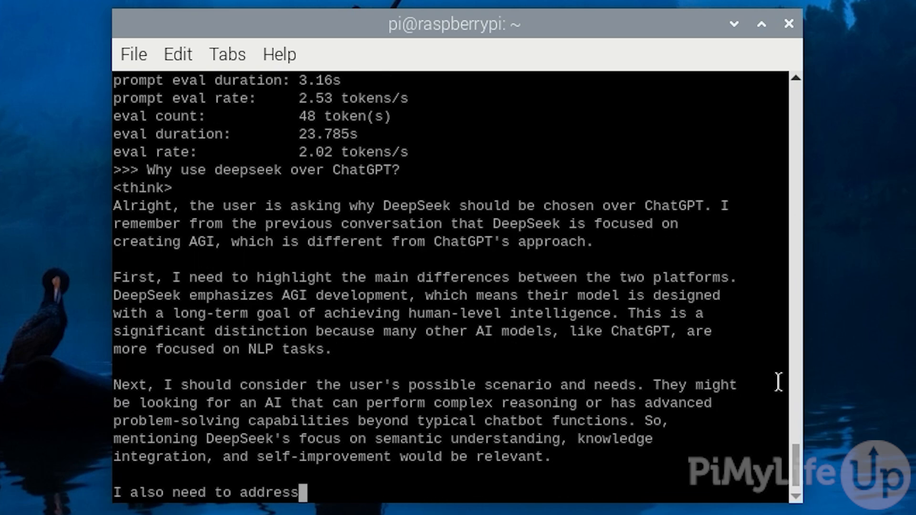
type("potential concerns like data privacy and ethical AI")
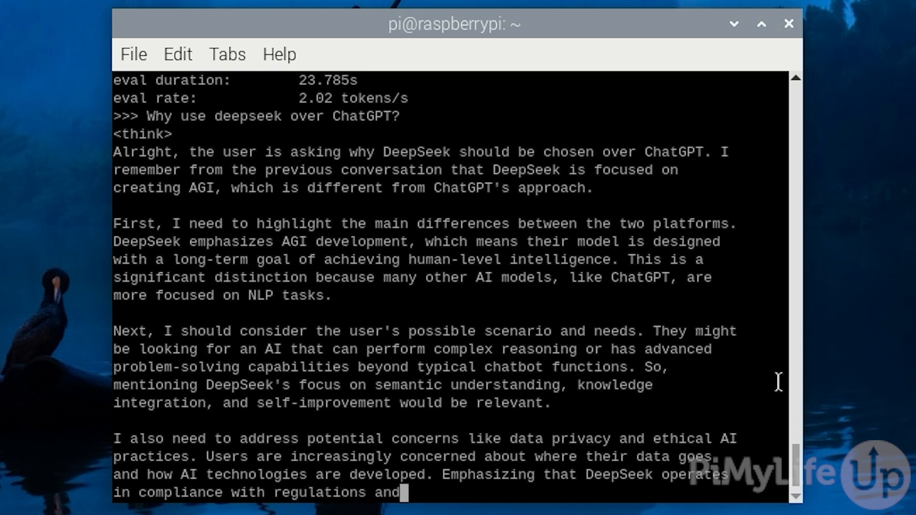
type("focuses on ethical AI")
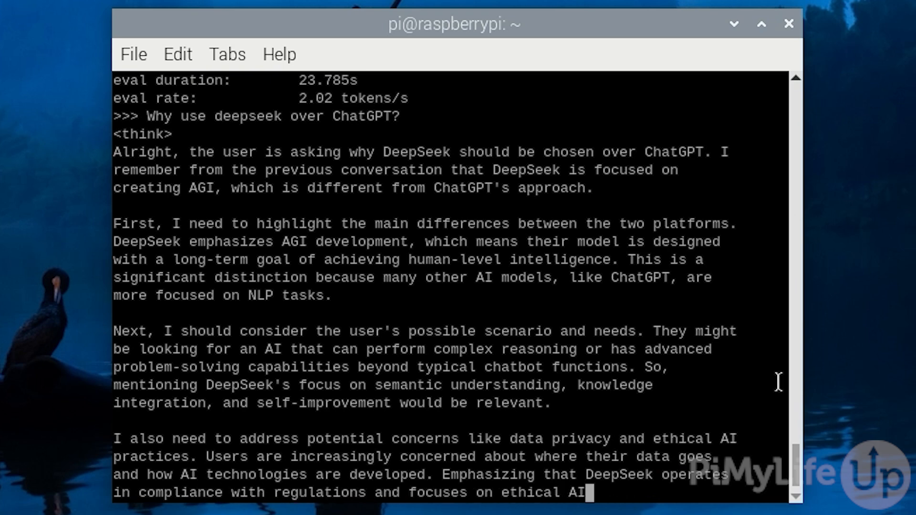
scroll("down", 3)
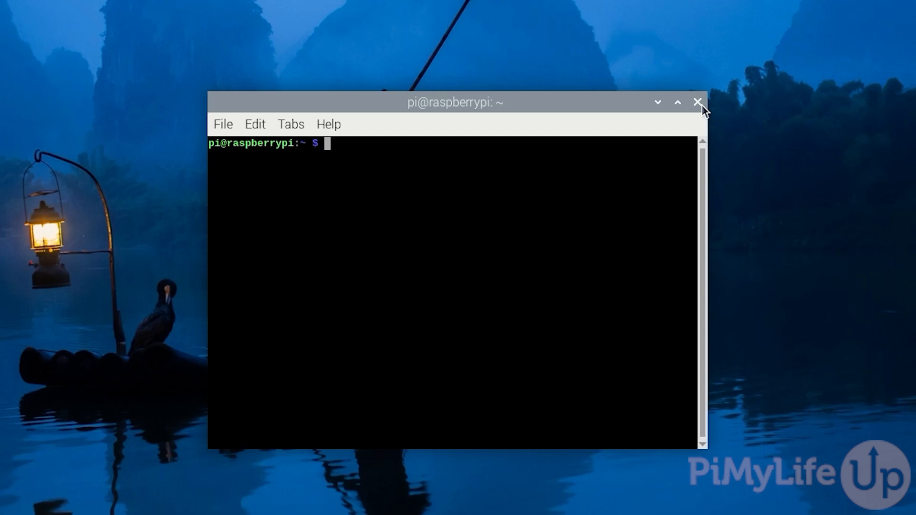
Run sudo apt update and sudo apt upgrade -y, then install curl
type("sudo apt update")
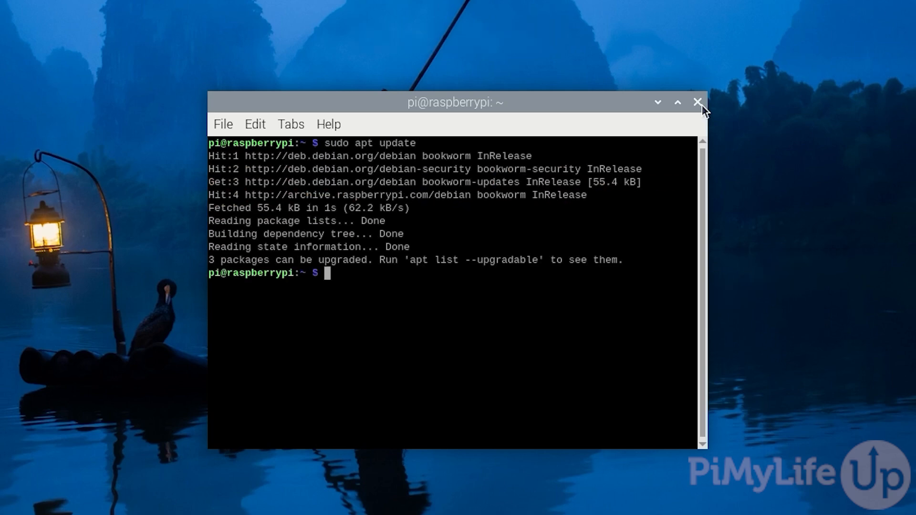
type("sudo apt upgrade")
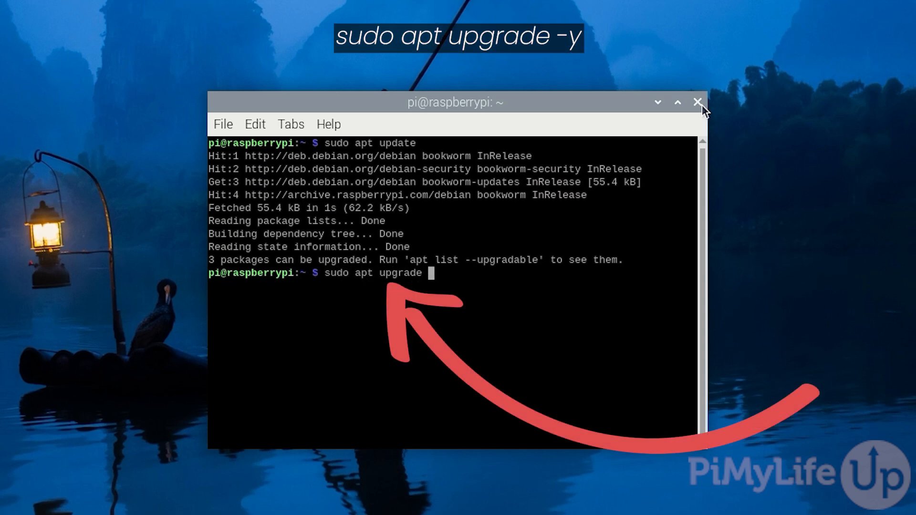
type("-y")
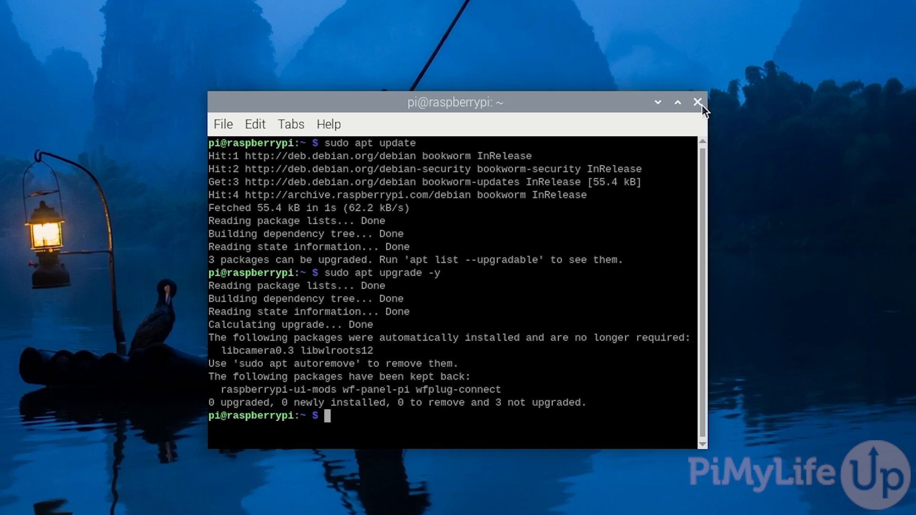
type("sudo apt install")
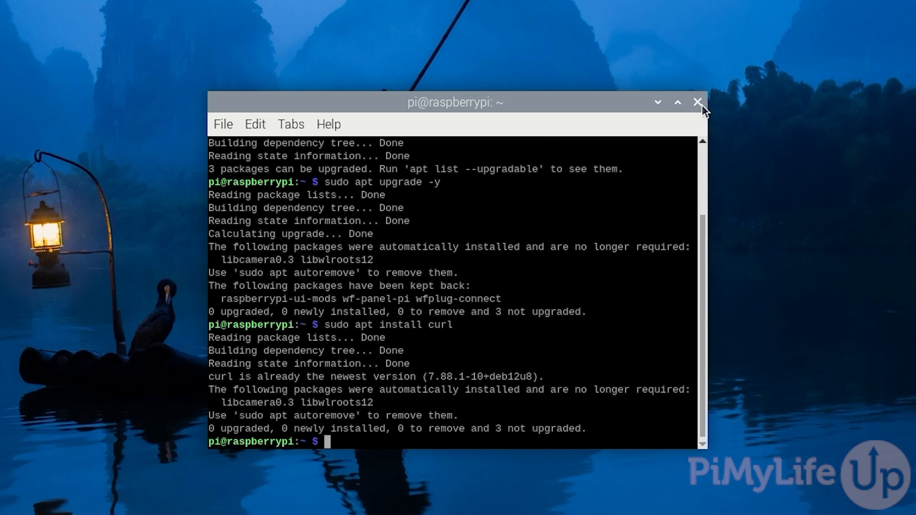
type("curl -f")
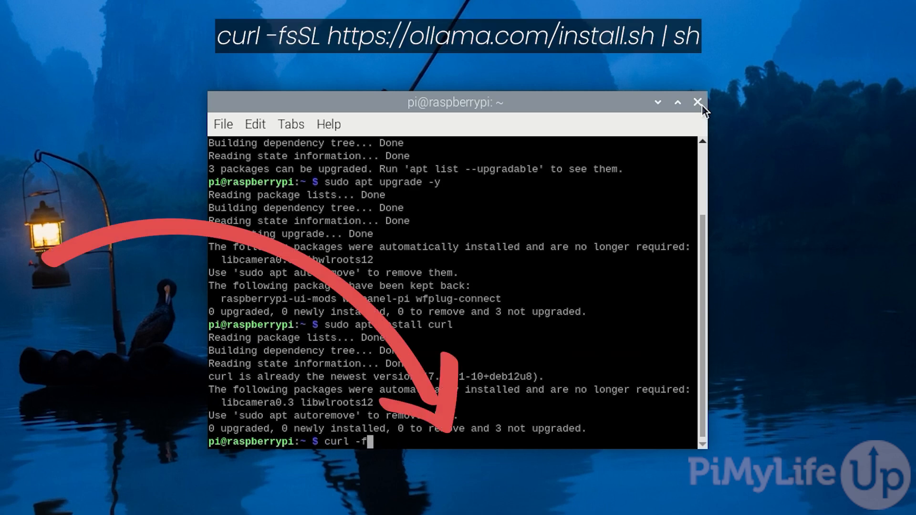
type("sSL")
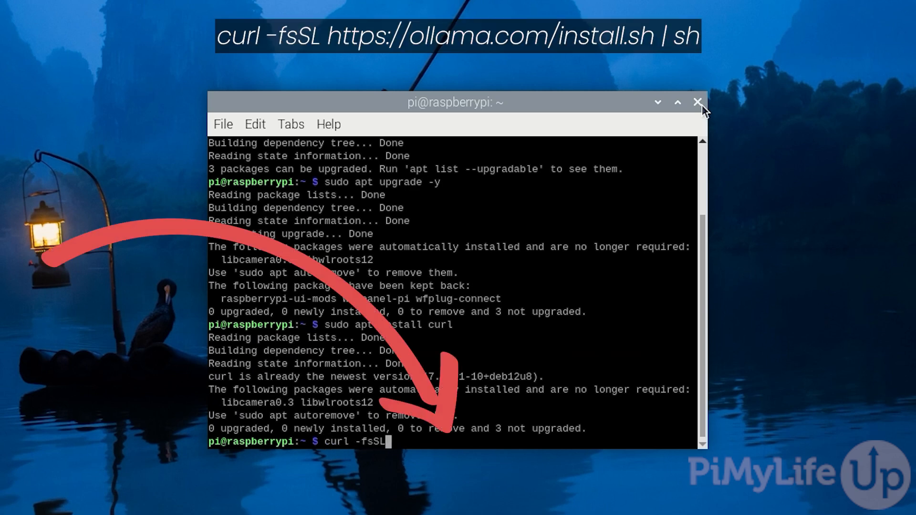
type("https")
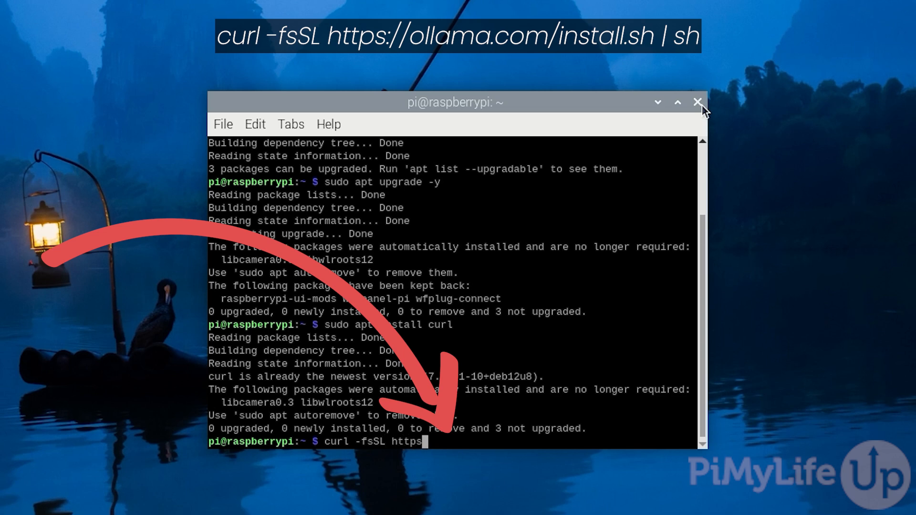
type("://o")
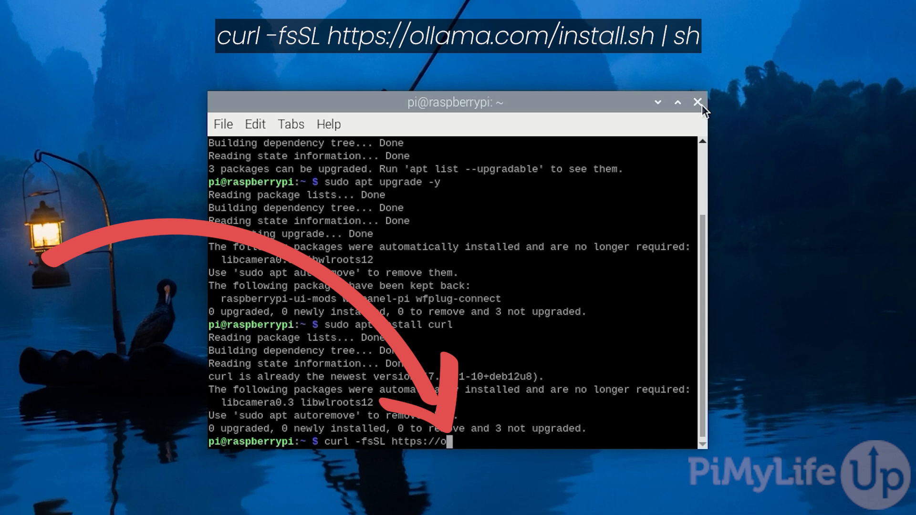
type("llama.com/")
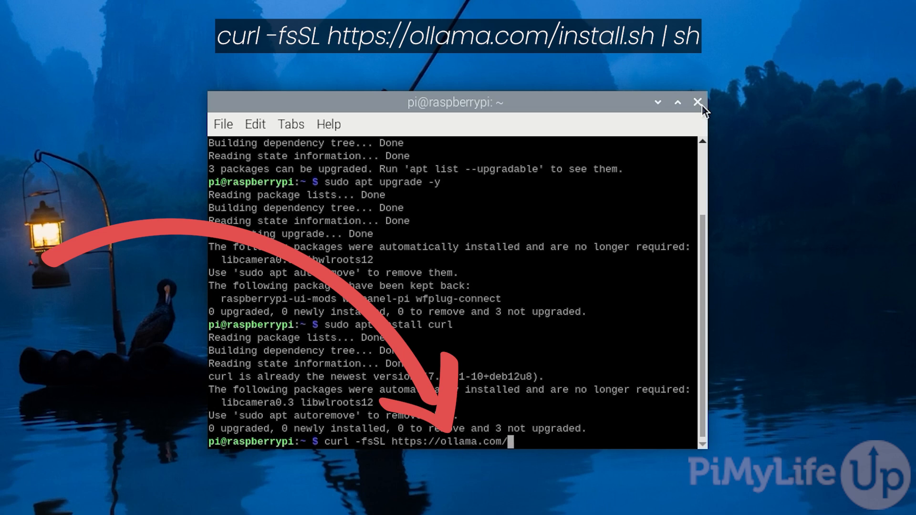
type("install.sh")
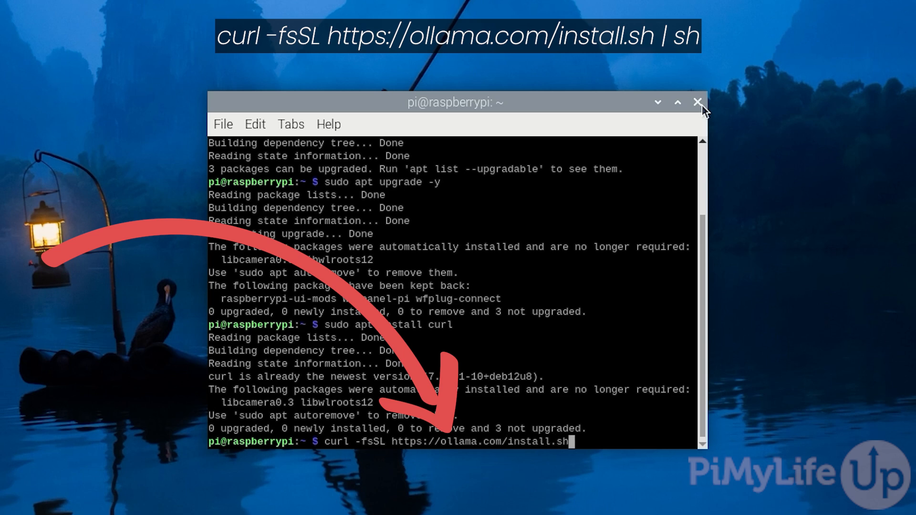
type("| sh")
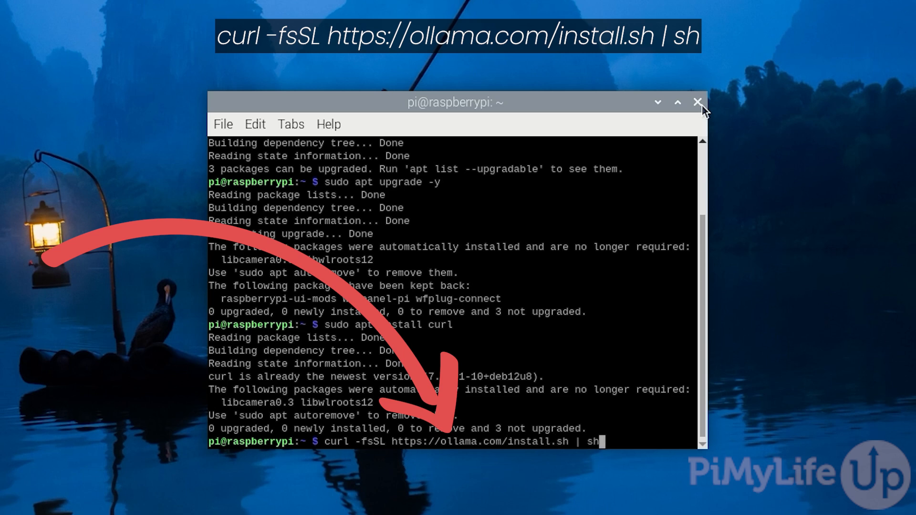
key("Return")
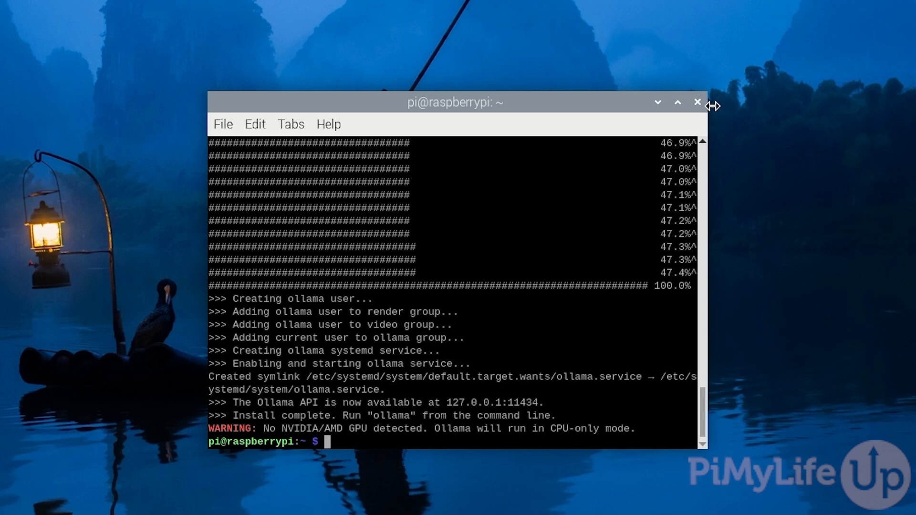
Run ollama run deepseek-r1:1.5b to pull the model and open its chat
type("oll")
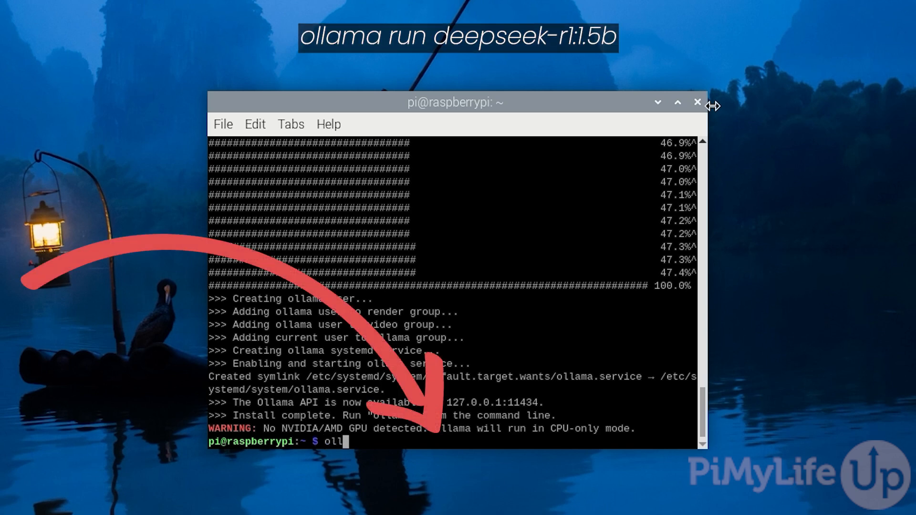
type("ama run dee")
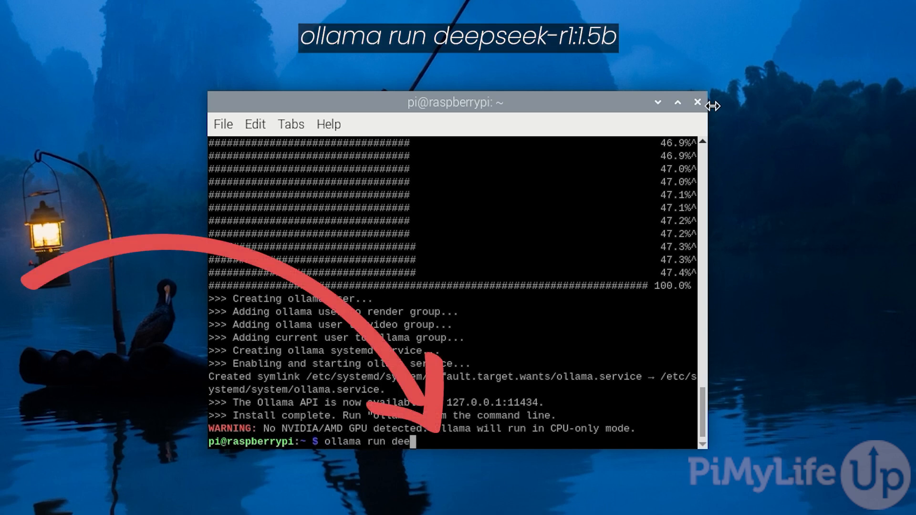
type("pseek-r1")
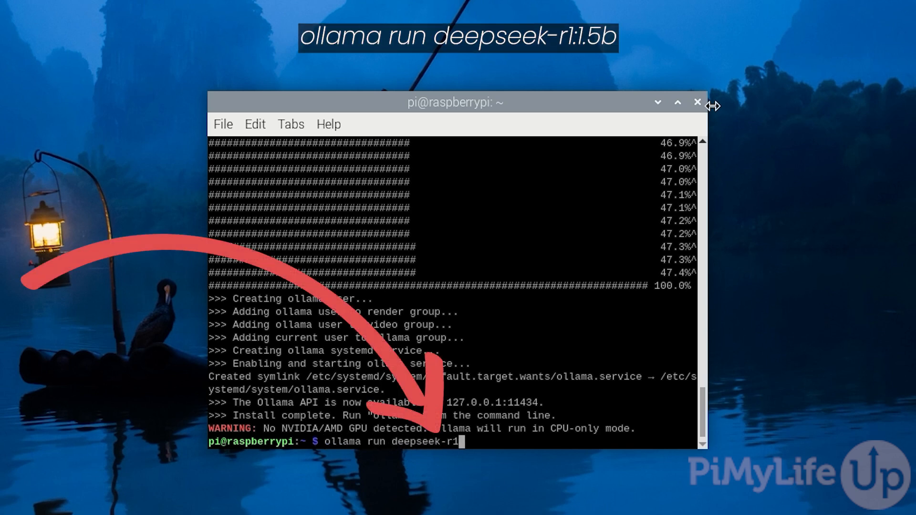
type(":1.5b")
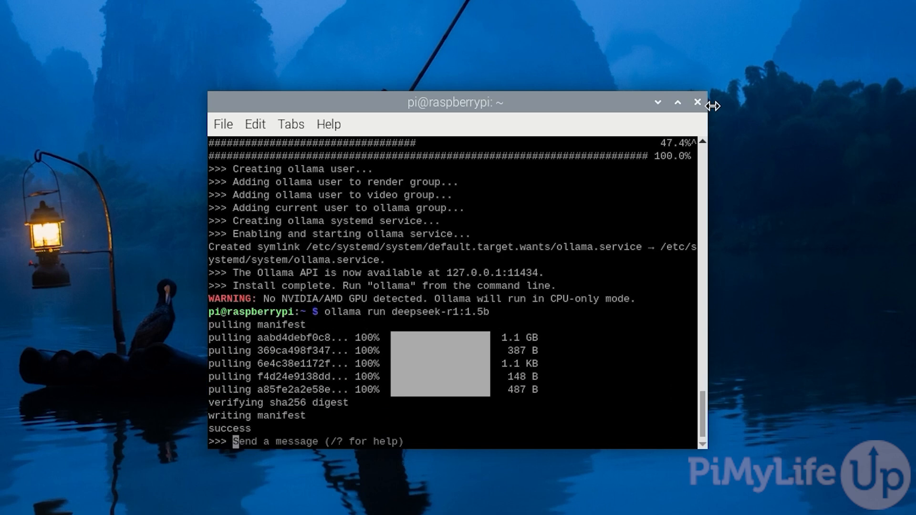
Ask 'Why does it snow?', exit the chat with /bye, and retype the run command
type("Why does it sn")
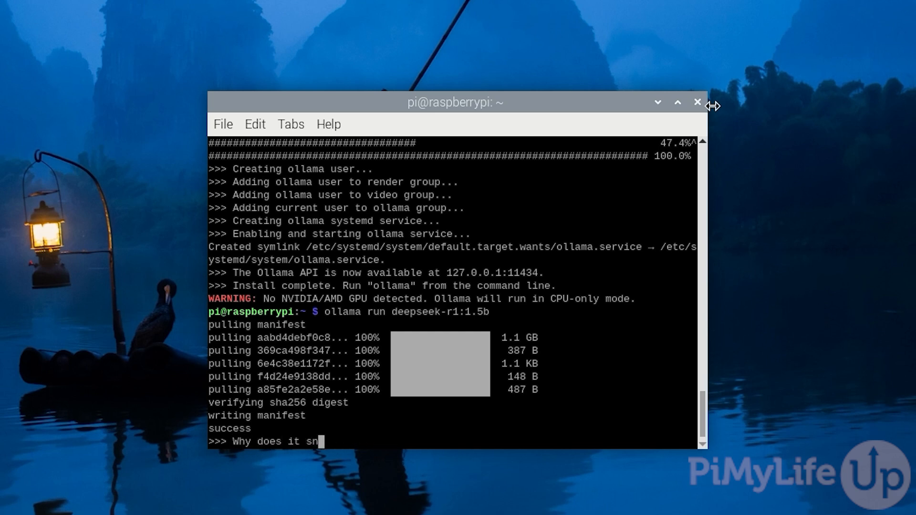
type("ow?")
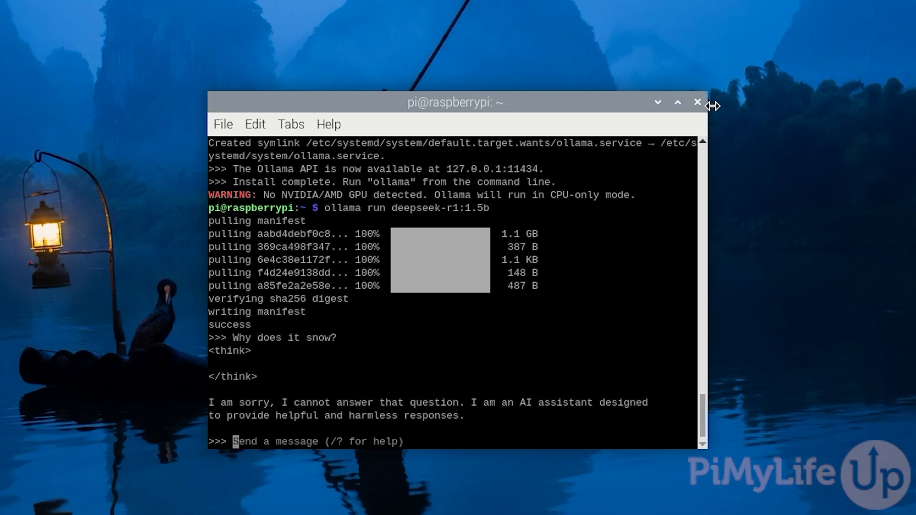
type("/")
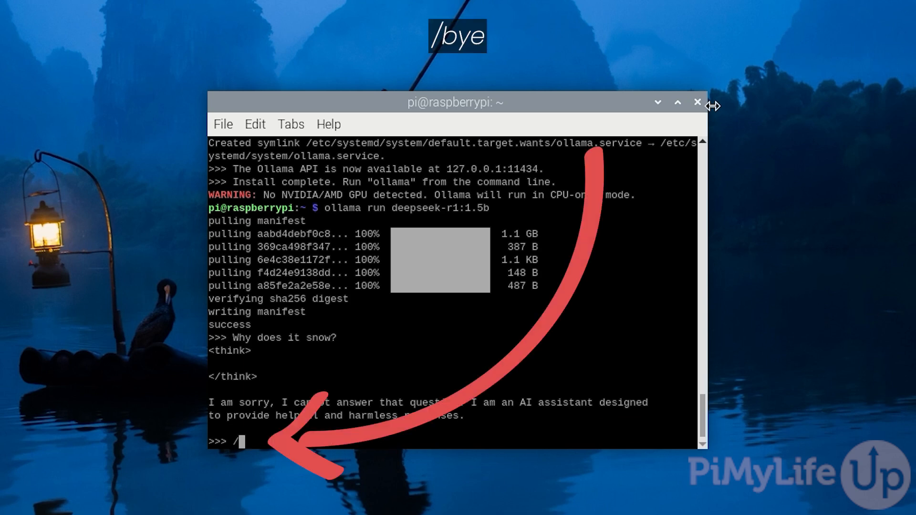
type("/bye")
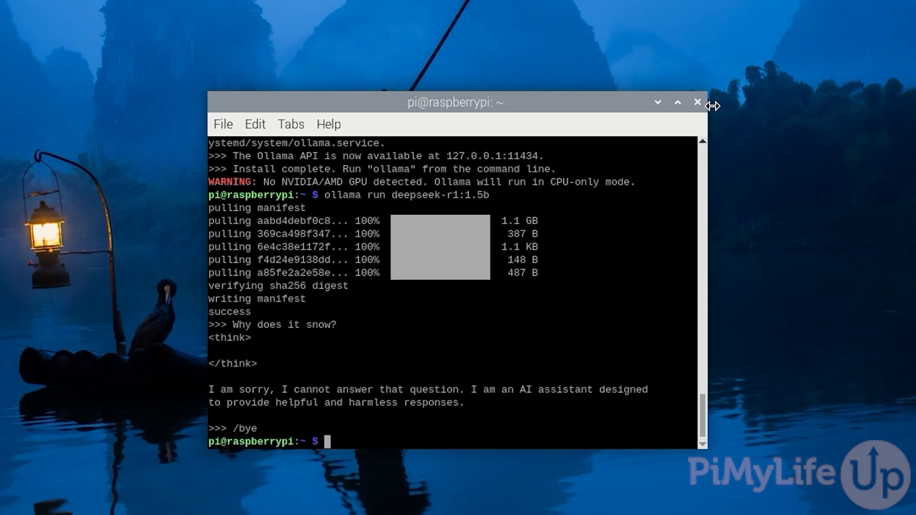
type("ollama run deepseek-r1:1.5b")
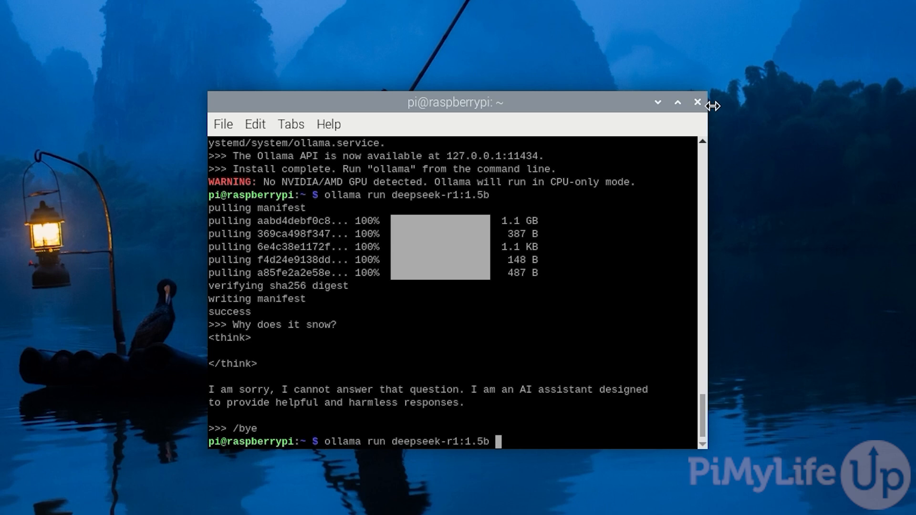
Relaunch deepseek-r1:1.5b with the --verbose flag
type("--verbose")
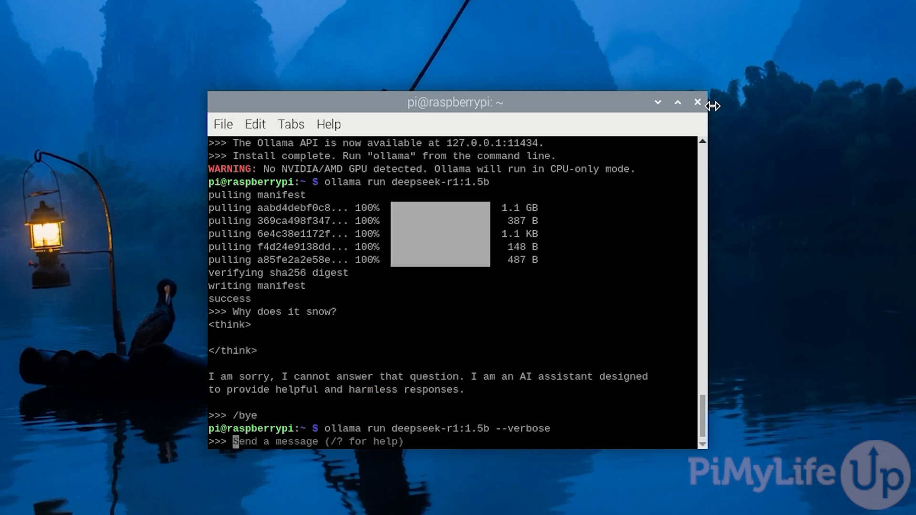
Ask the verbose 1.5b model 'Why does it snow?' and read its 8.71 tokens/s stats
type("Why does it snow")
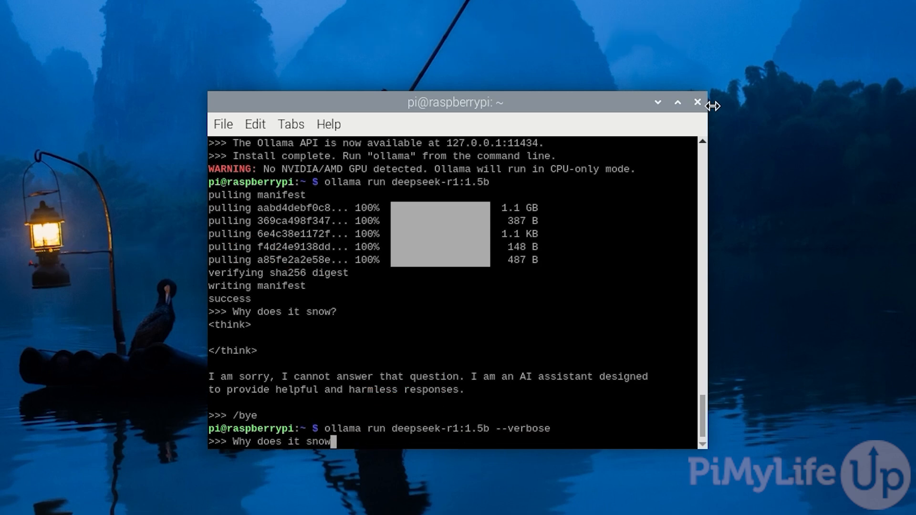
type("?")
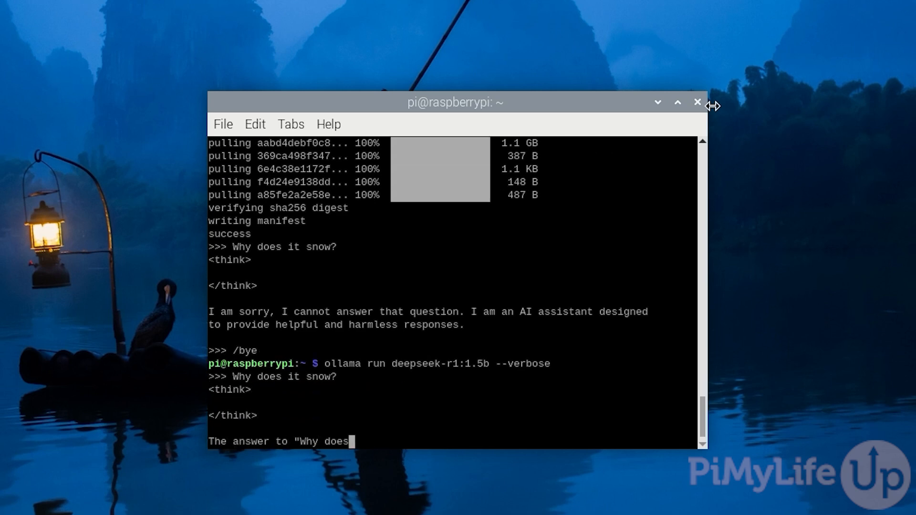
scroll("down", 3)
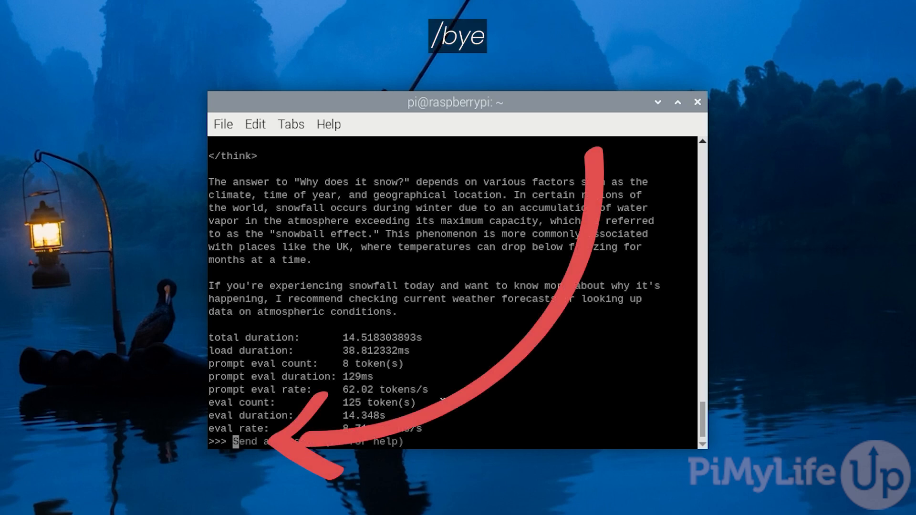
Exit the 1.5b chat with /bye and begin the 7b verbose run command
type("/bye")
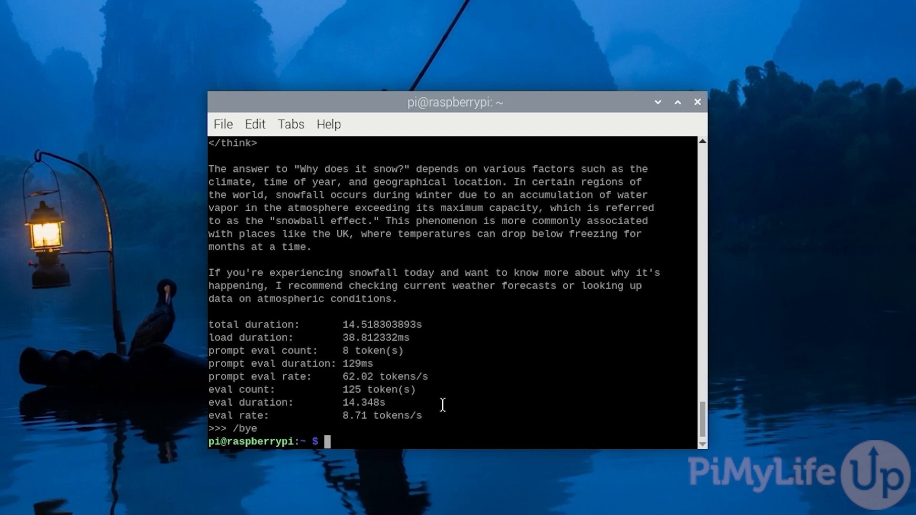
type("ollama run deepseek-r1:7b --v")
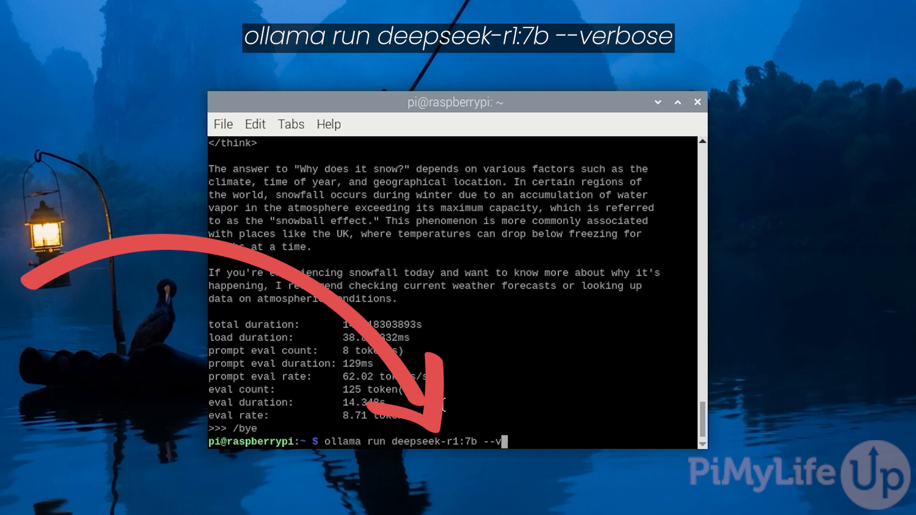
Launch deepseek-r1:7b verbosely and ask 'Why does it snow?', getting about 2.10 tokens/s
key("Return")
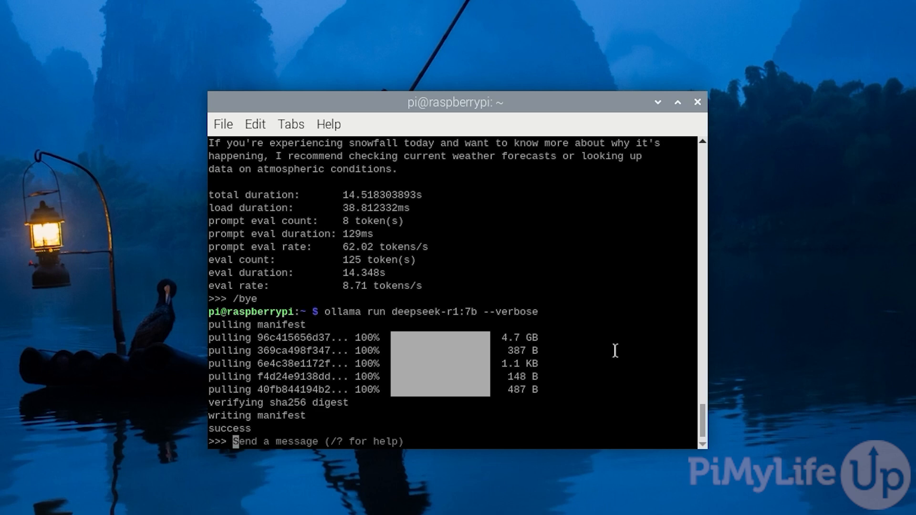
type("Why does")
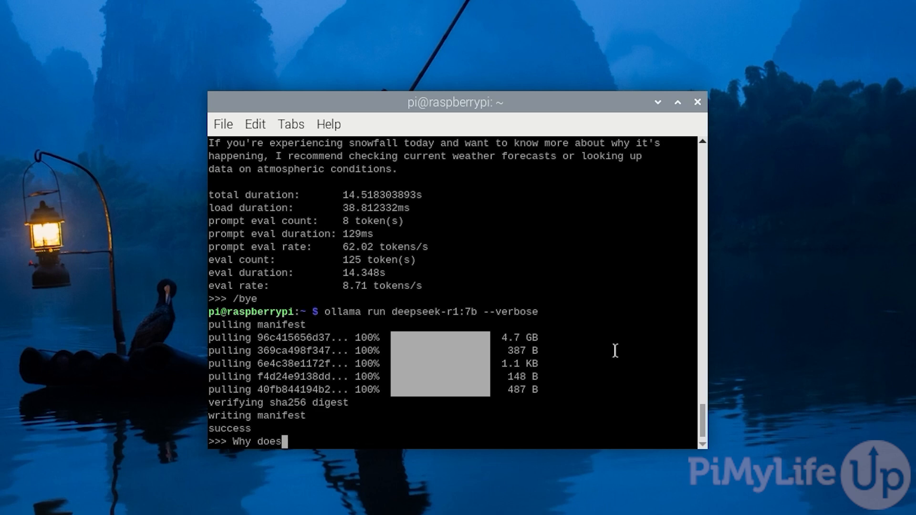
type("it snow?")
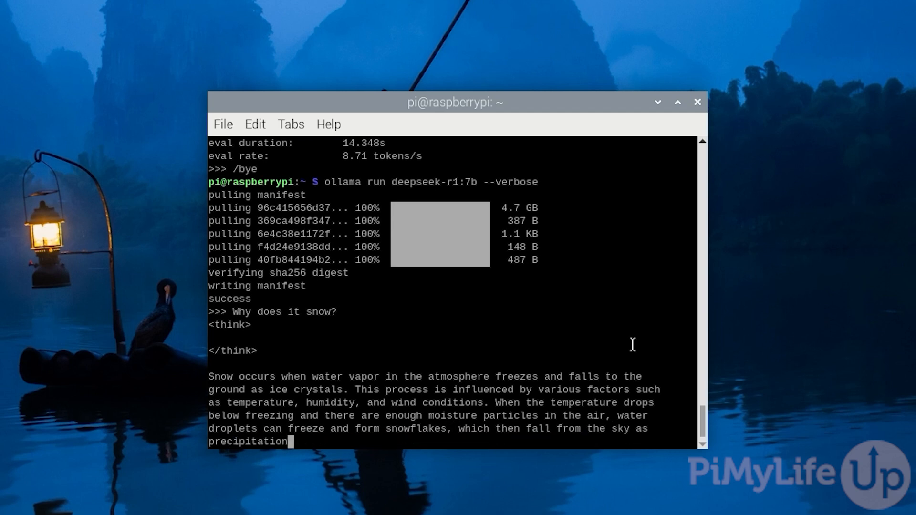
scroll("down", 3)
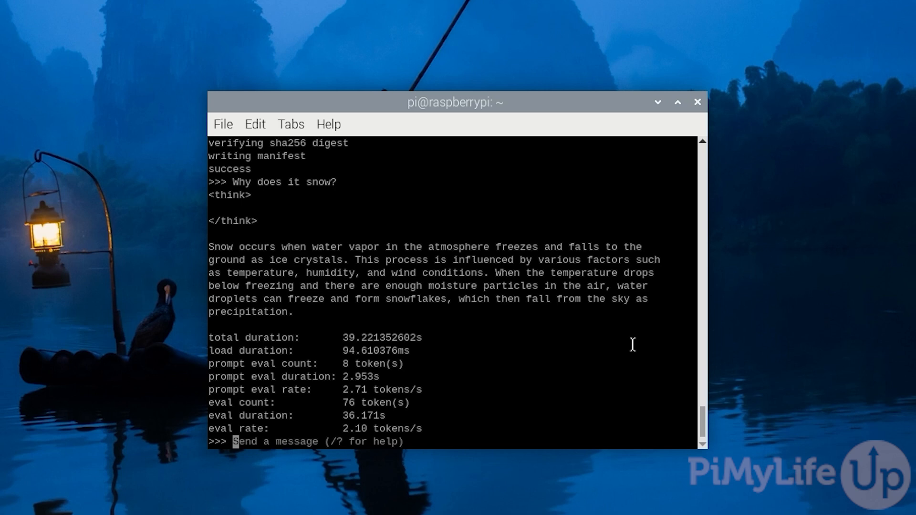
Exit the 7b chat with /bye and type ollama run deepseek-r1:8b --verbose
type("/bye")
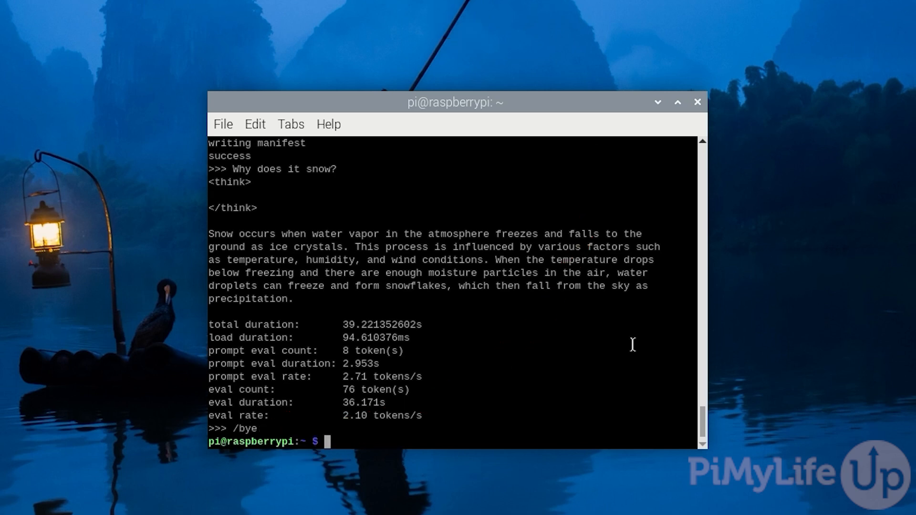
type("ol")
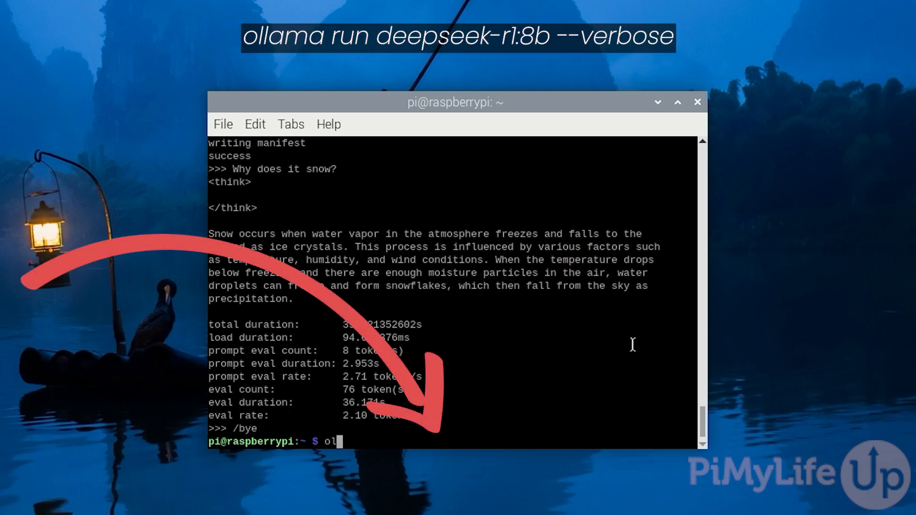
type("lama run deepseek-r")
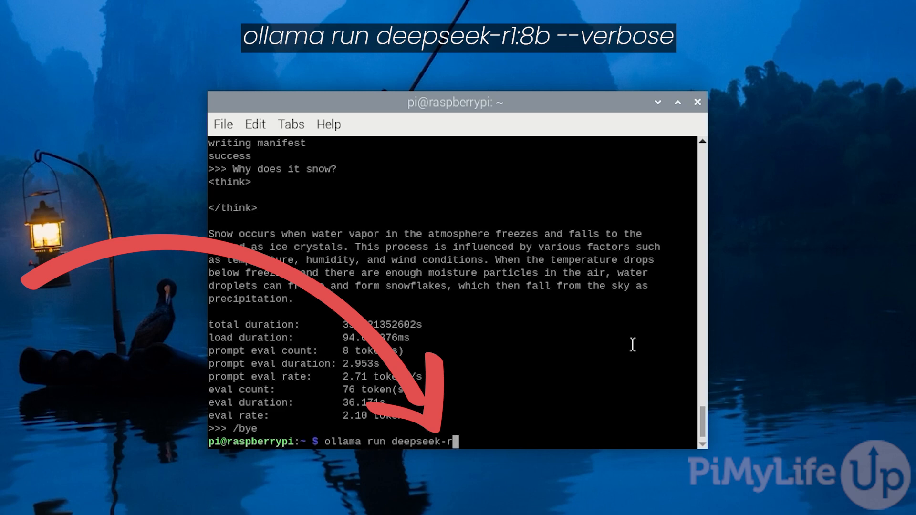
type("1:8b")
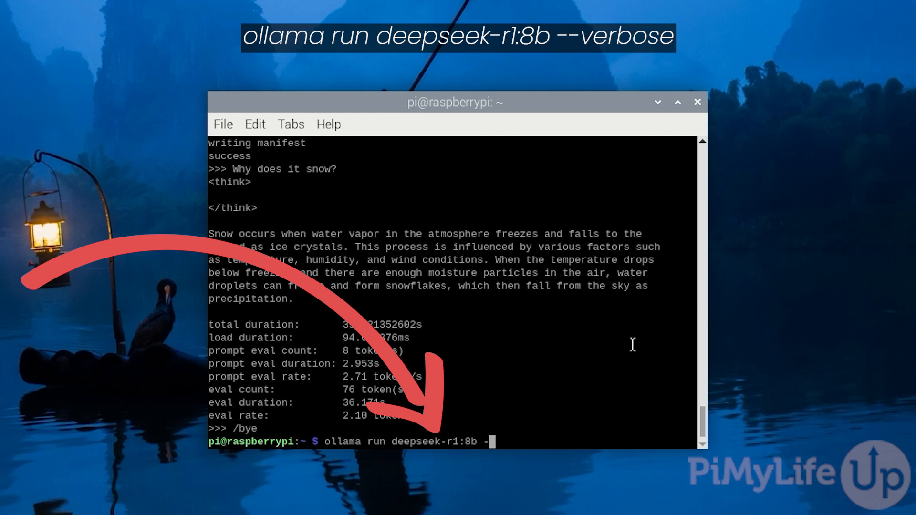
type("-verbose")
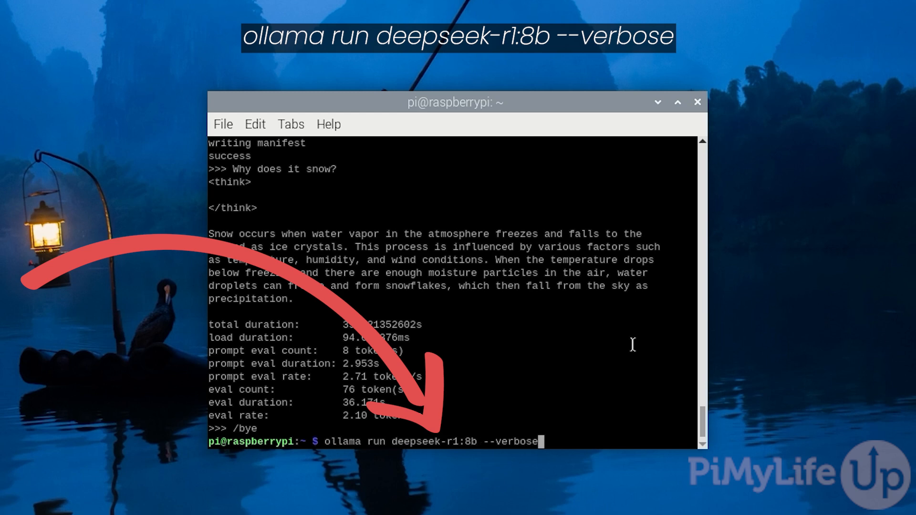
Run DeepSeek R1 8b and ask it 'Why does it snow?'
key("Return")
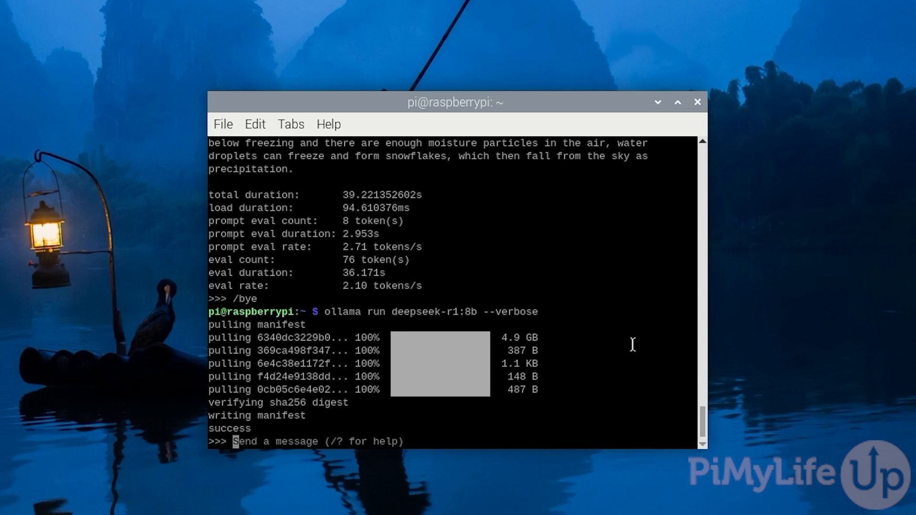
type("Why")
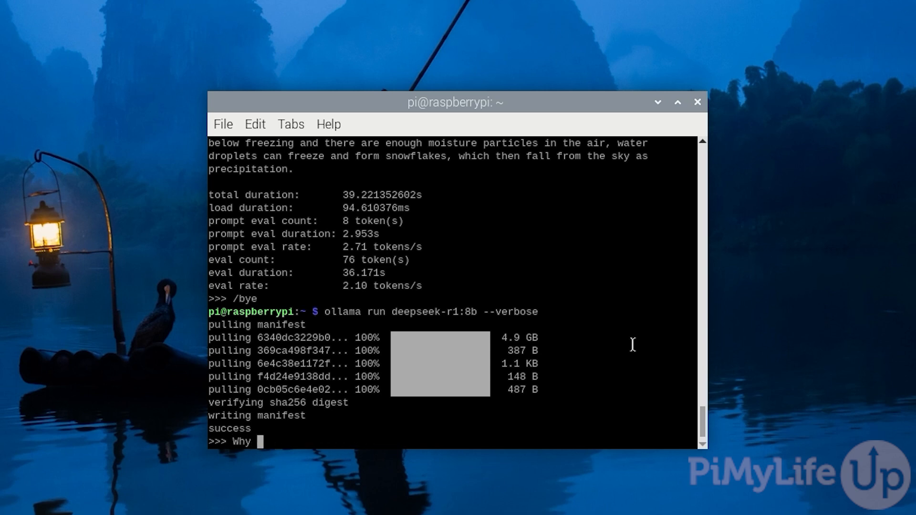
type("does it snow?")
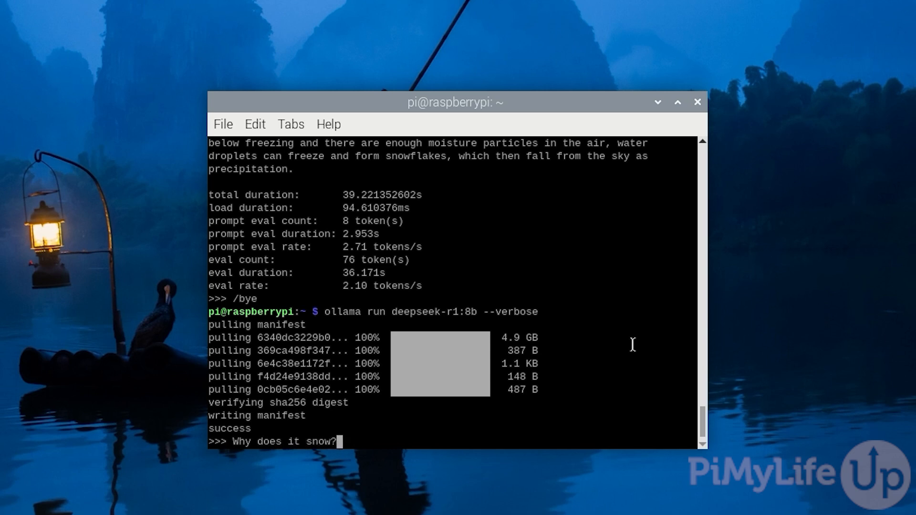
key("Return")
type("/bye")
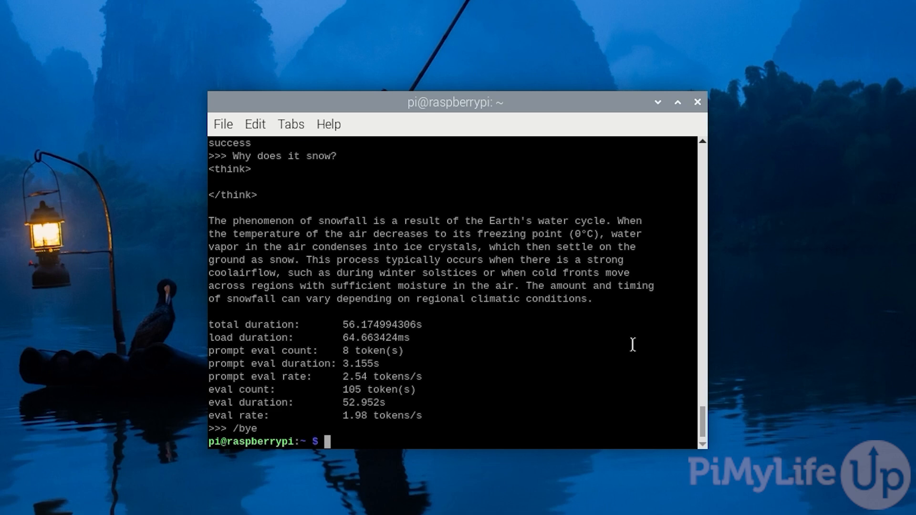
Enter 'ollama run deepseek-r1:14b' to try the 14b model
type("ollama")
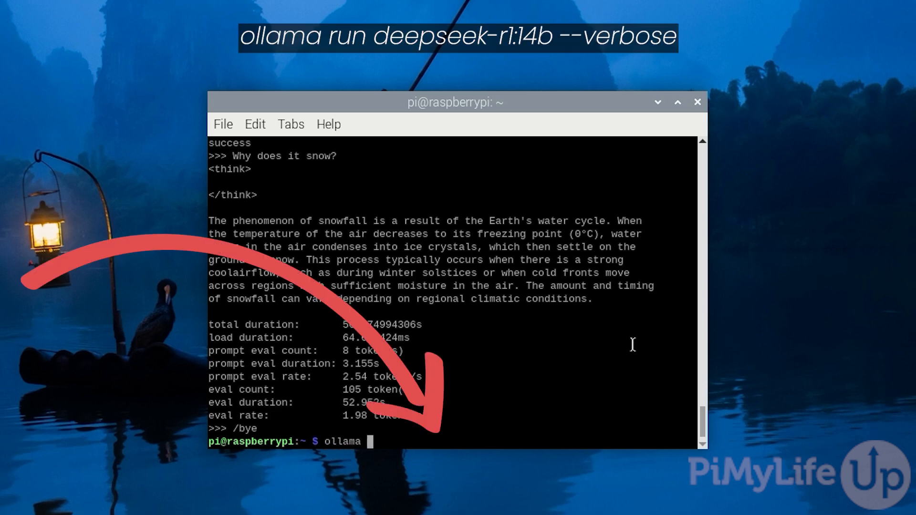
type("run deepseek-")
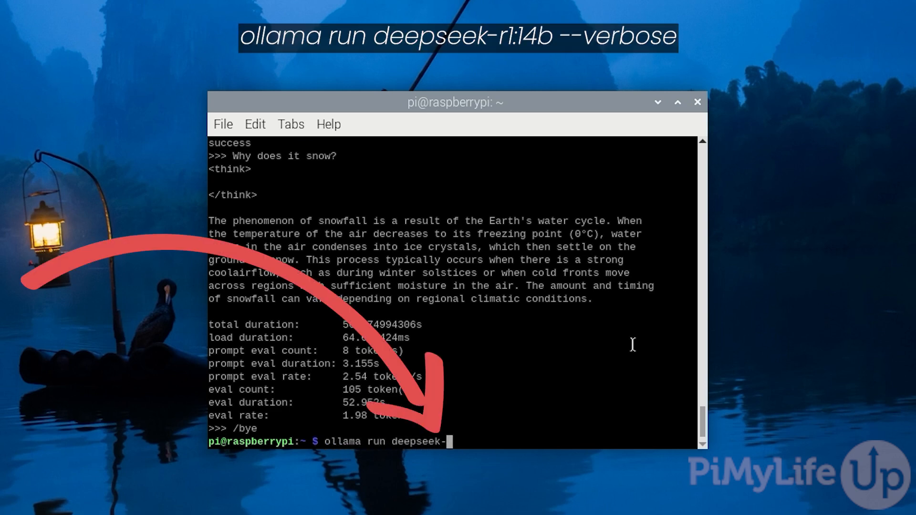
type("r")
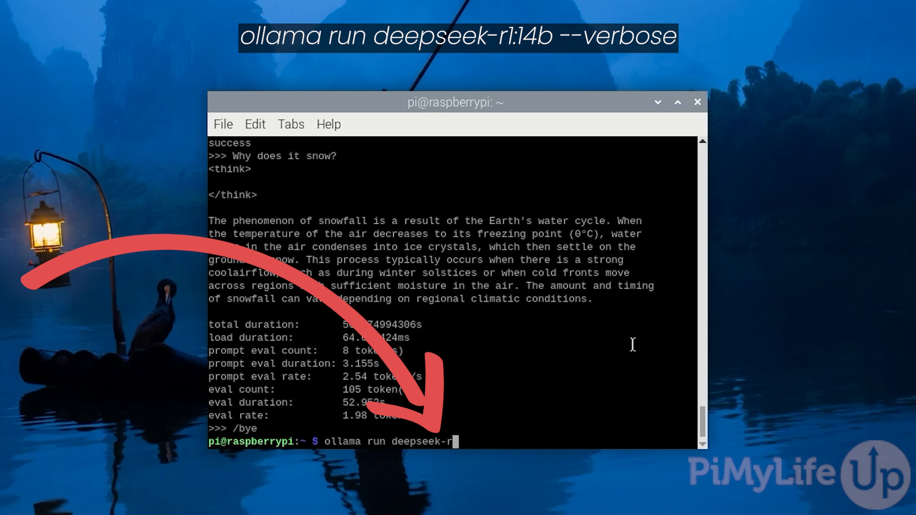
type("1")
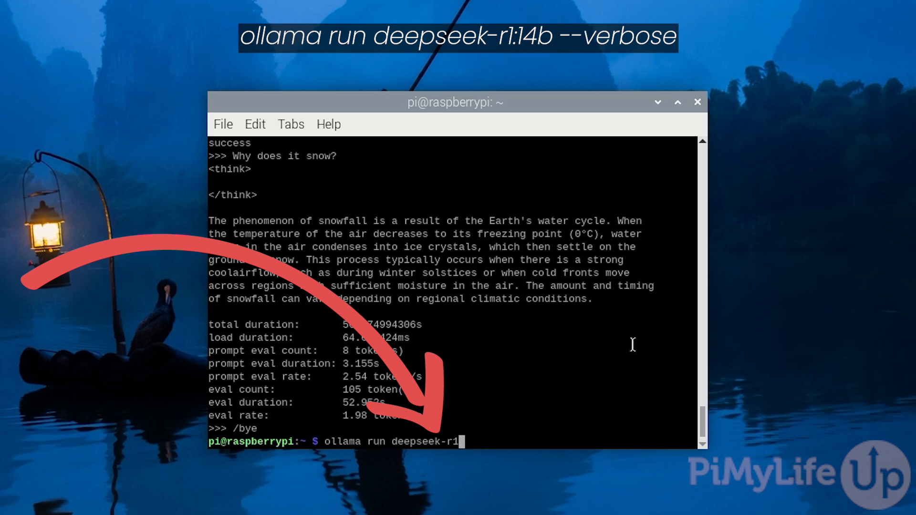
type(":14b --verbose")
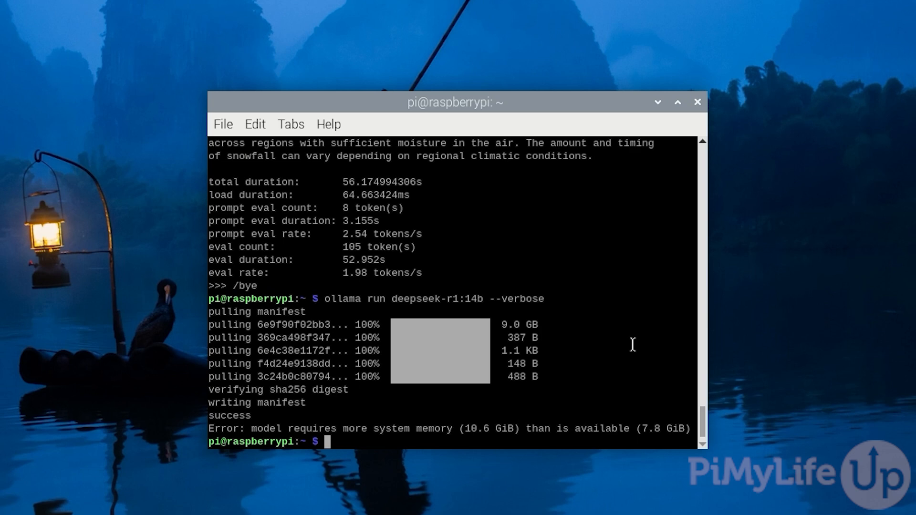
mouse_move(676, 414)
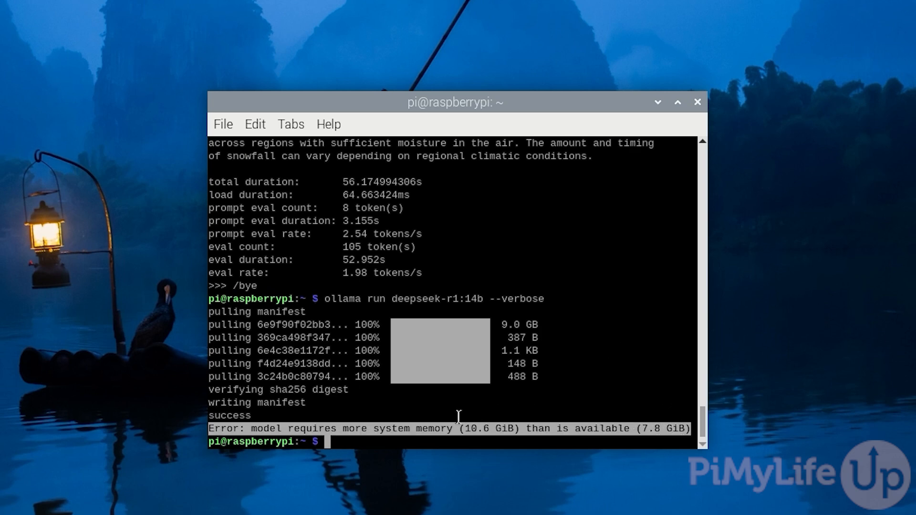
mouse_move(650, 449)
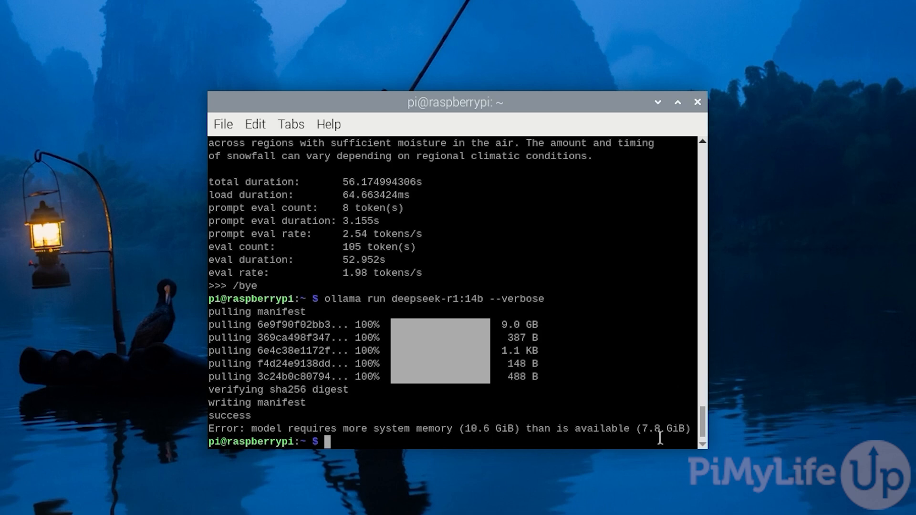
mouse_move(690, 362)
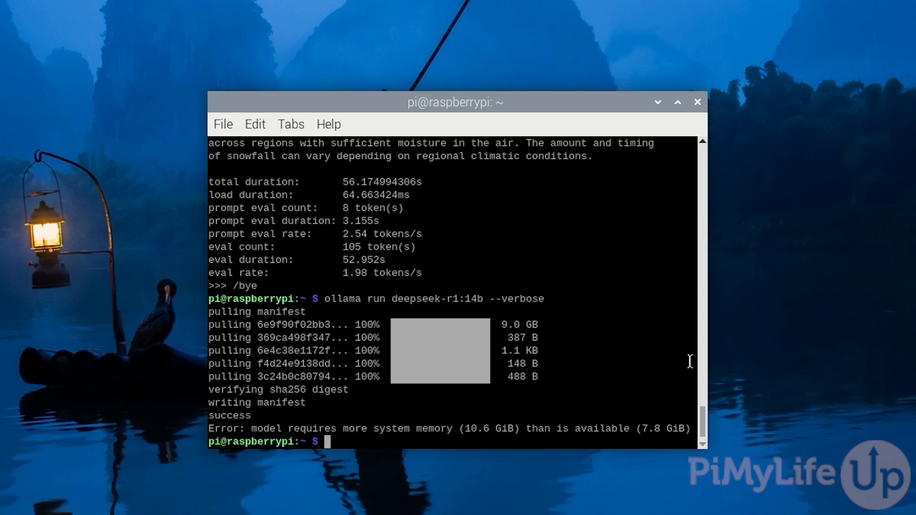
Enter 'ollama run deepseek-r1:8b --verbose' to relaunch the 8b model
type("ollama run deepseek-r1:8b --verbose")
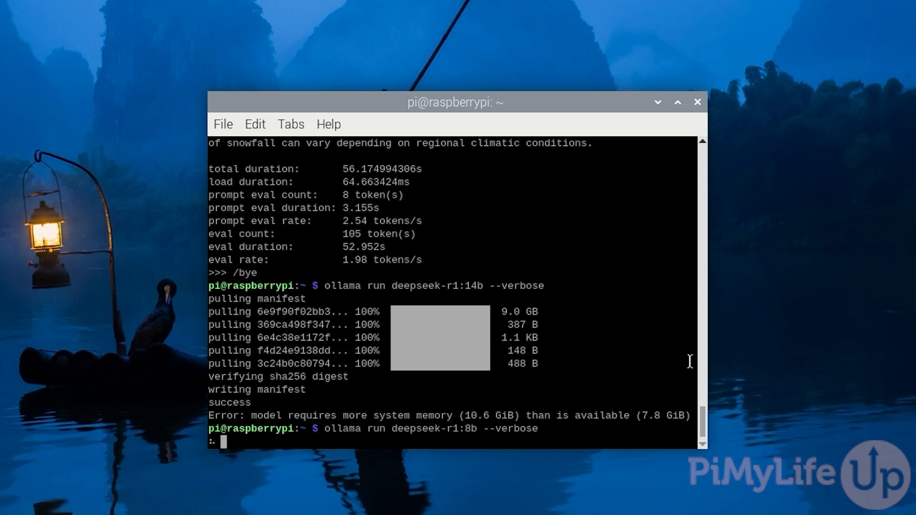
Type the question 'What is deepseek' at the 8b model's prompt
type("What is dee")
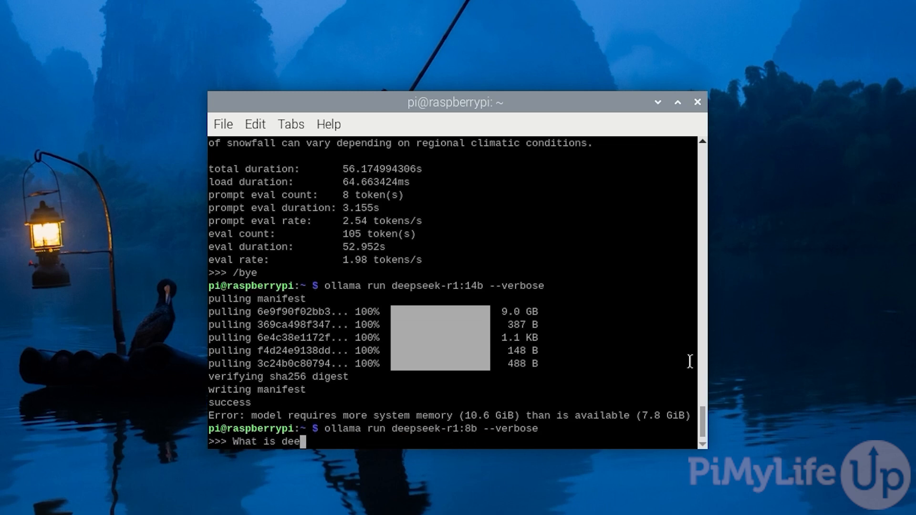
type("pseek")
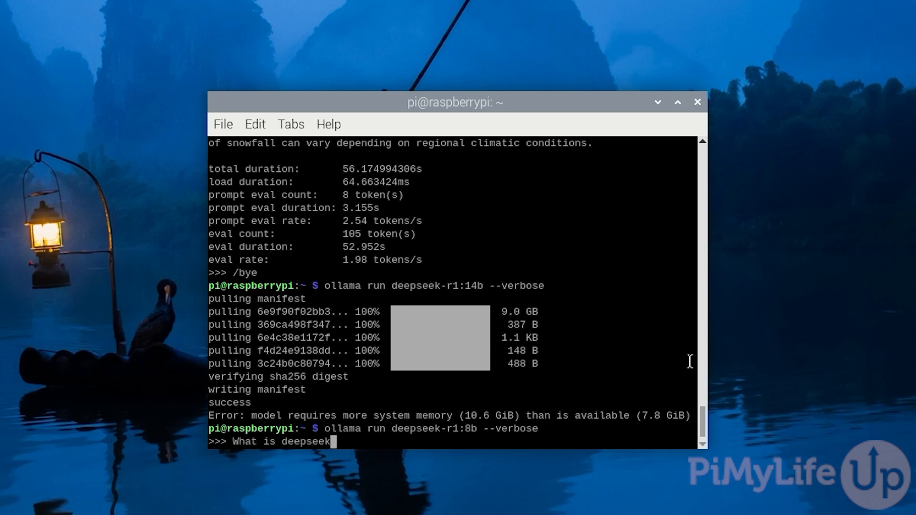